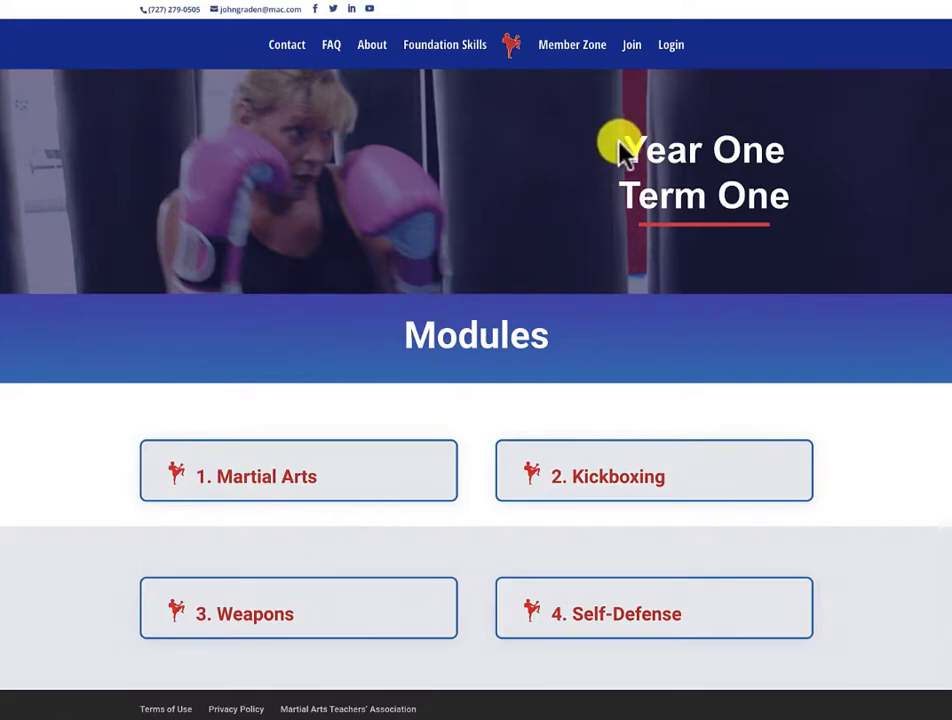
Open the '1. Martial Arts' module from the Year One Term One page
double_click(662, 196)
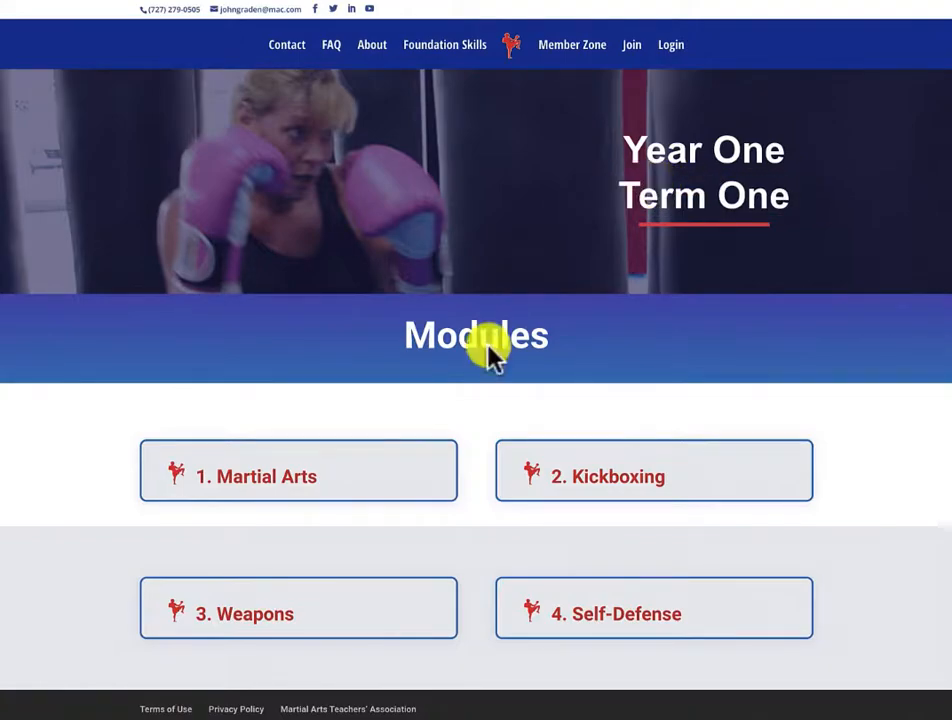
mouse_move(487, 588)
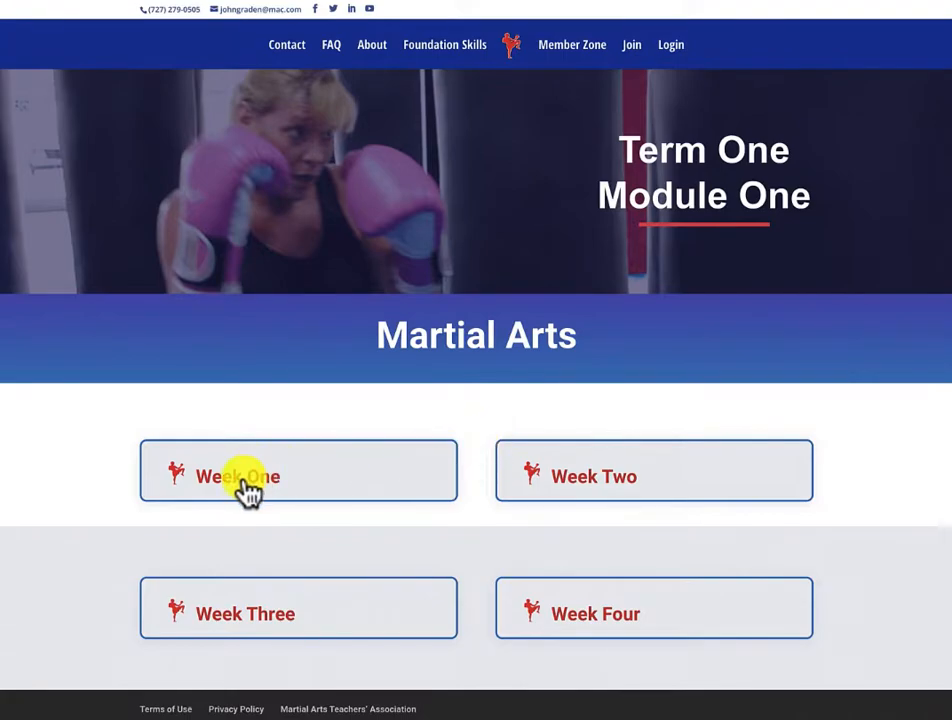
Open Martial Arts Week One and expand Class One's Warm Ups drill list
click(237, 476)
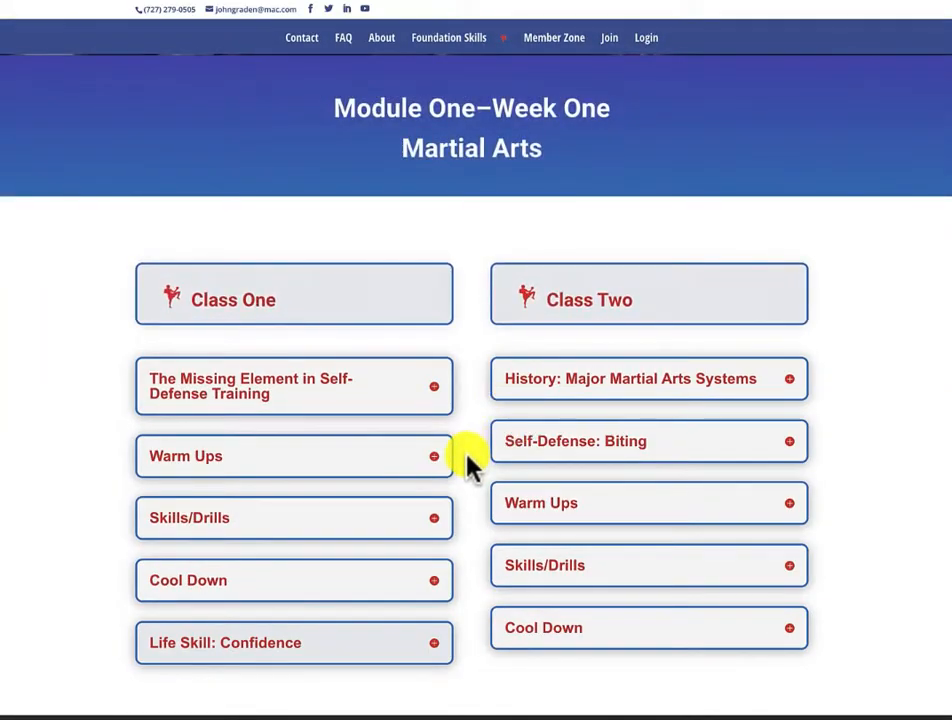
click(293, 386)
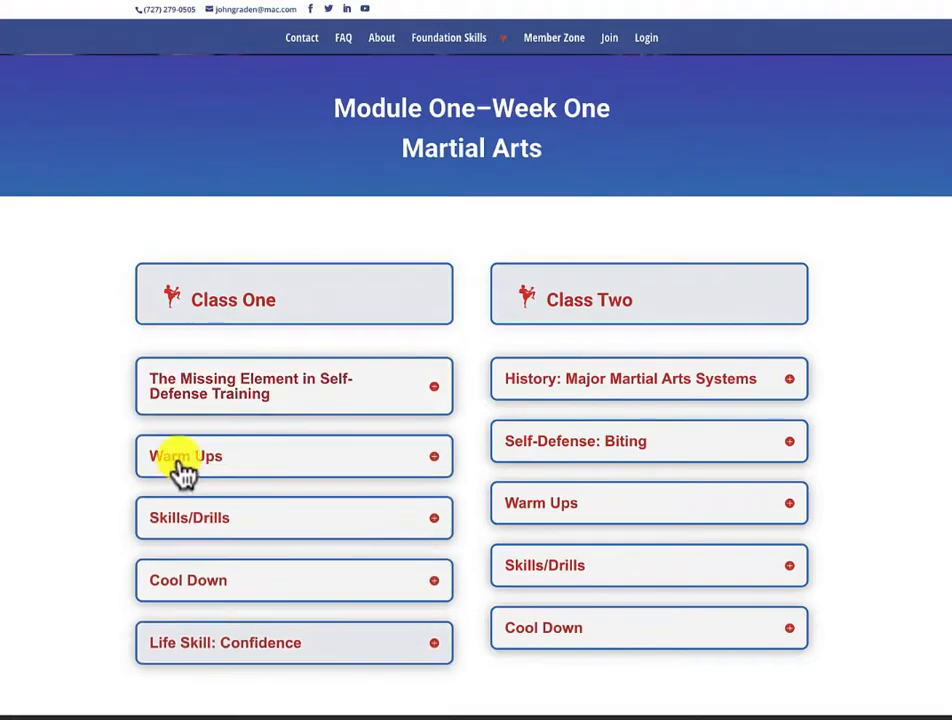
click(185, 456)
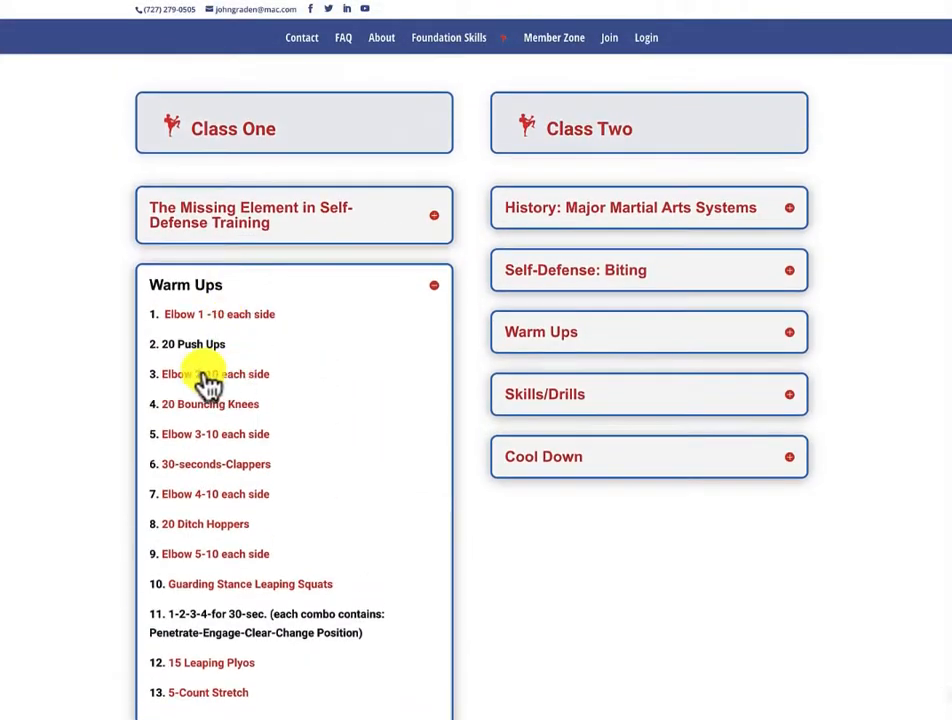
Swap Class One's Warm Ups section for its Skills/Drills list of kicks and pad drill
click(205, 374)
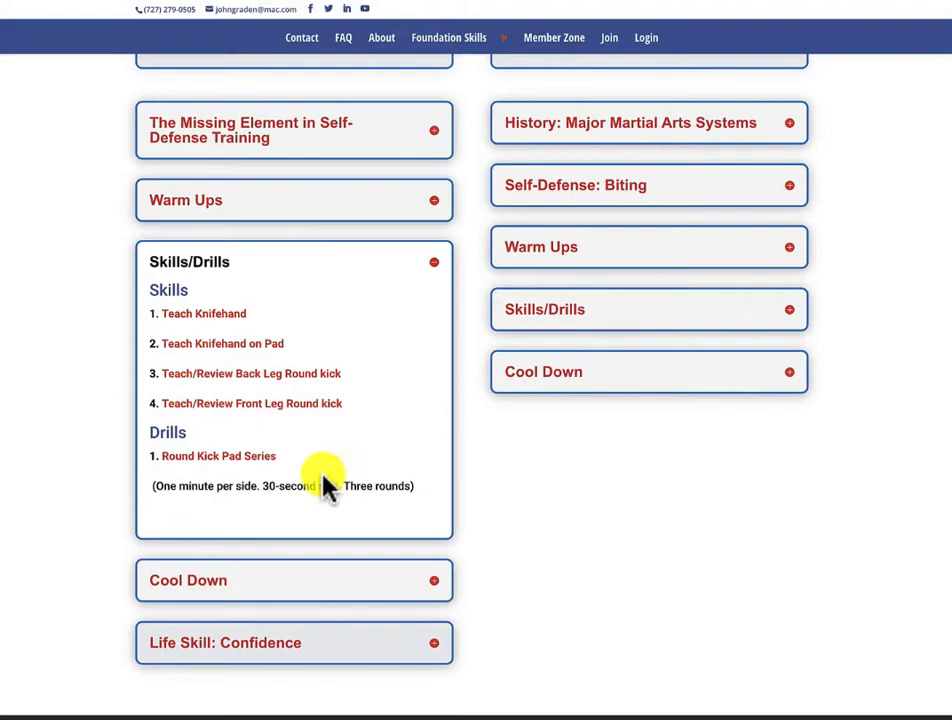
mouse_move(218, 465)
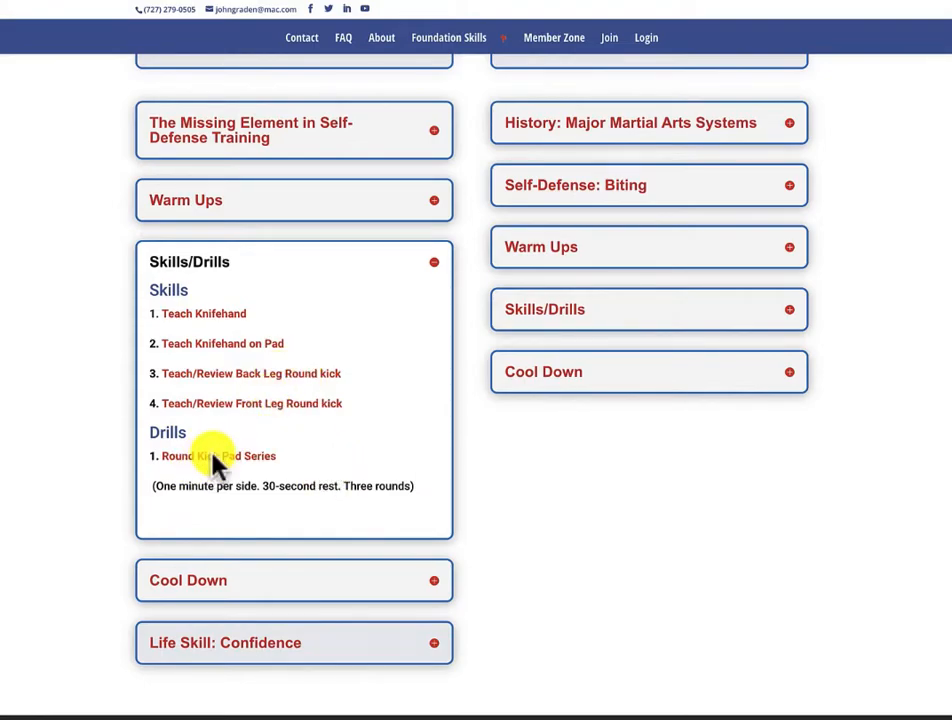
mouse_move(210, 265)
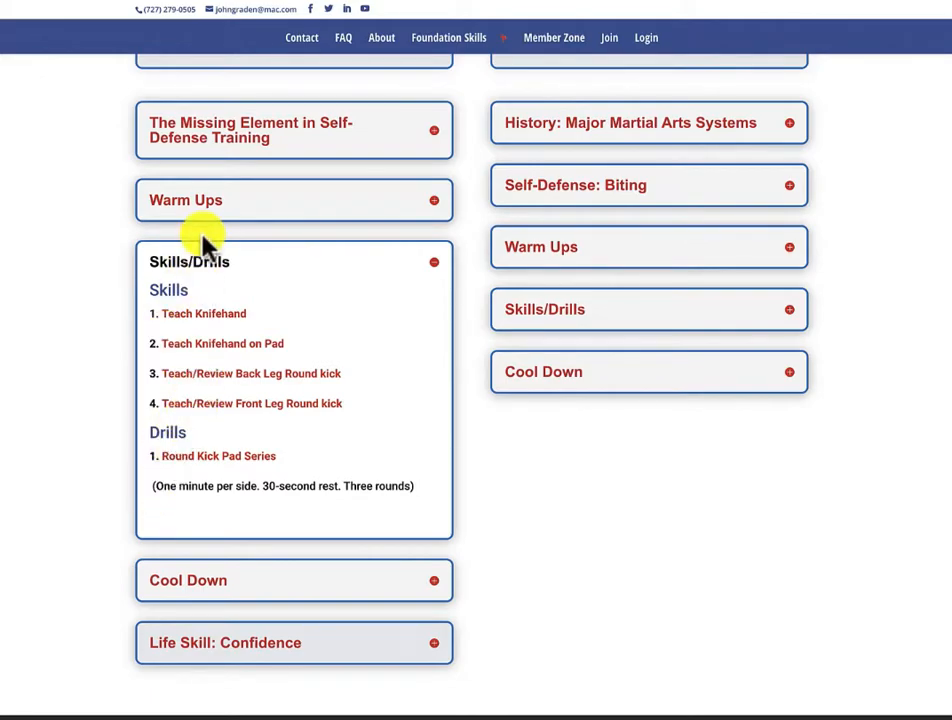
mouse_move(205, 270)
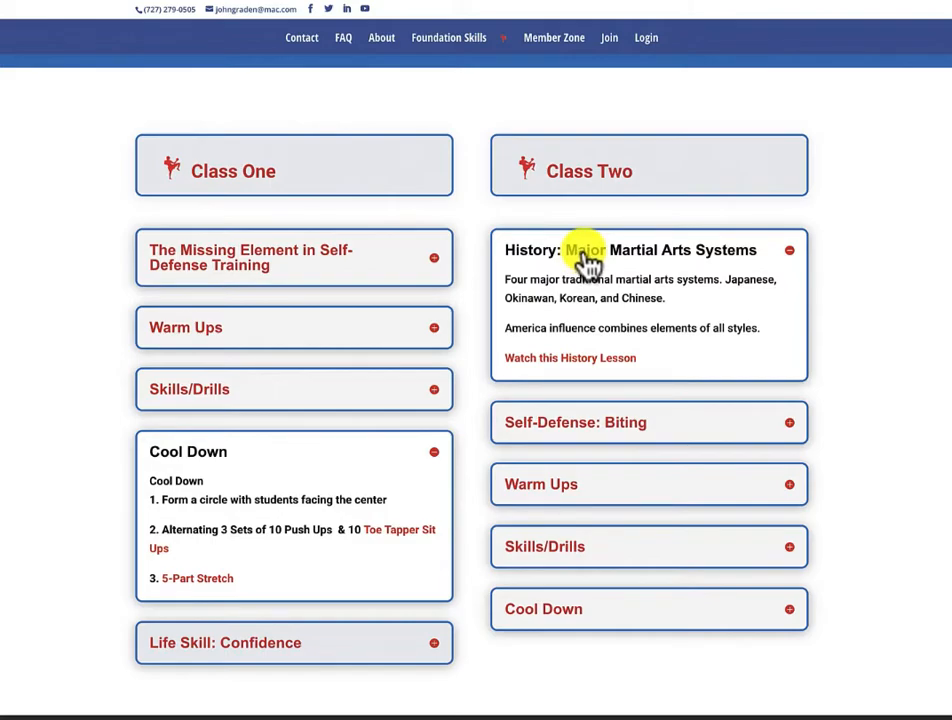
Collapse Class Two's History note on major martial arts systems
click(648, 250)
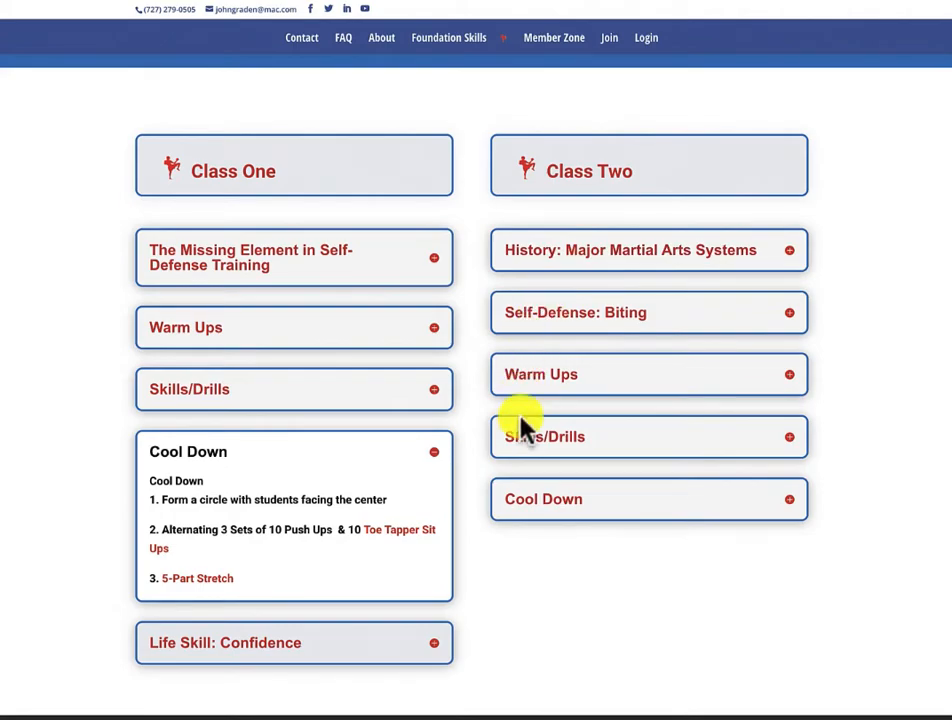
mouse_move(543, 450)
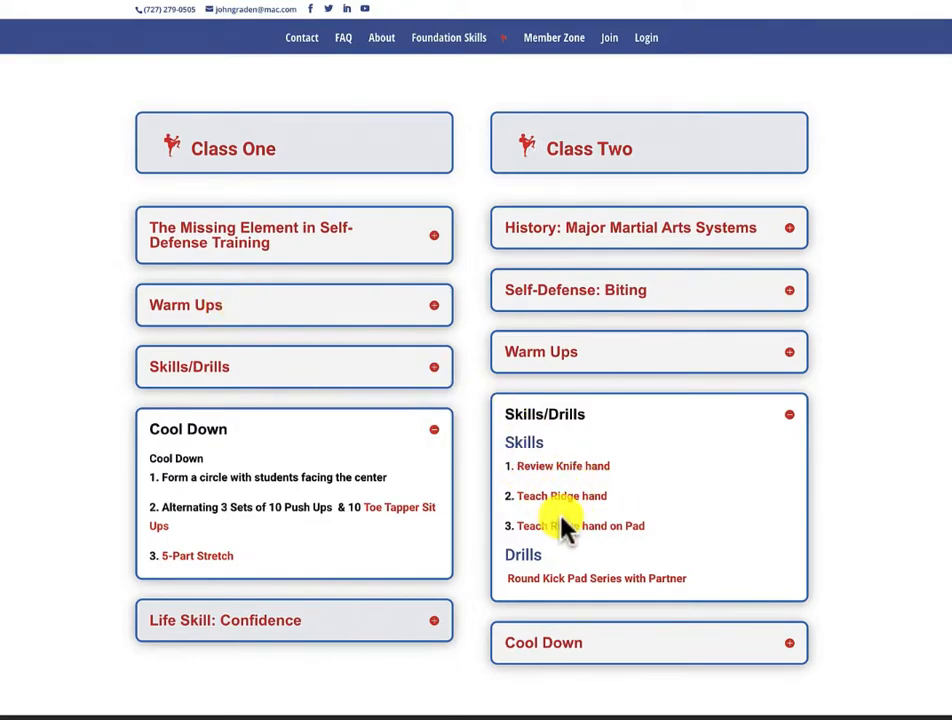
mouse_move(541, 352)
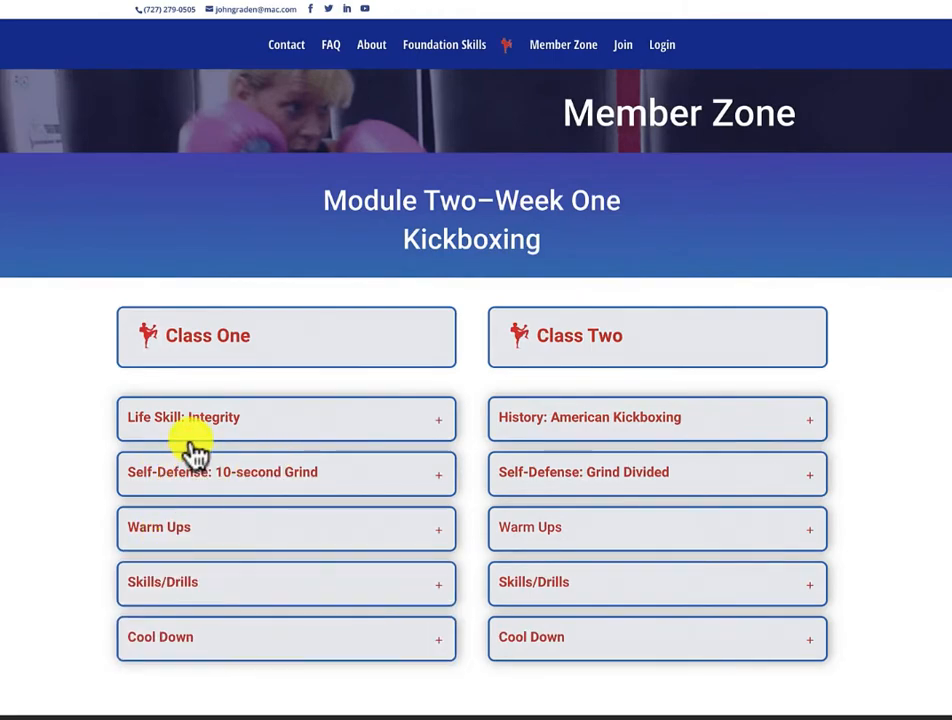
mouse_move(190, 583)
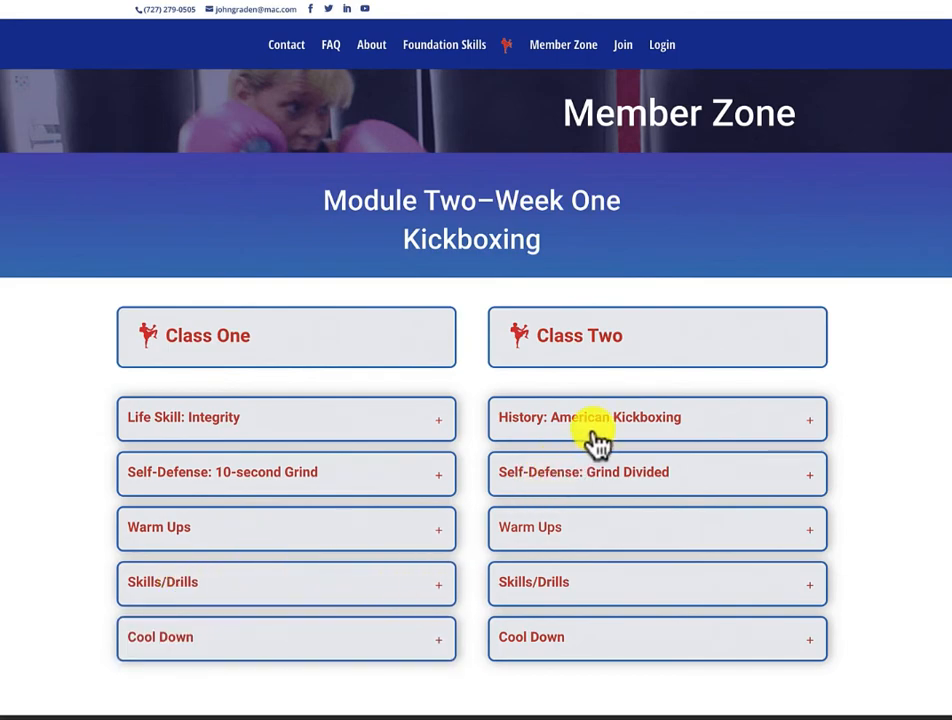
Expand Class Two's 'History: American Kickboxing' note in Module Two Week One Kickboxing
click(657, 417)
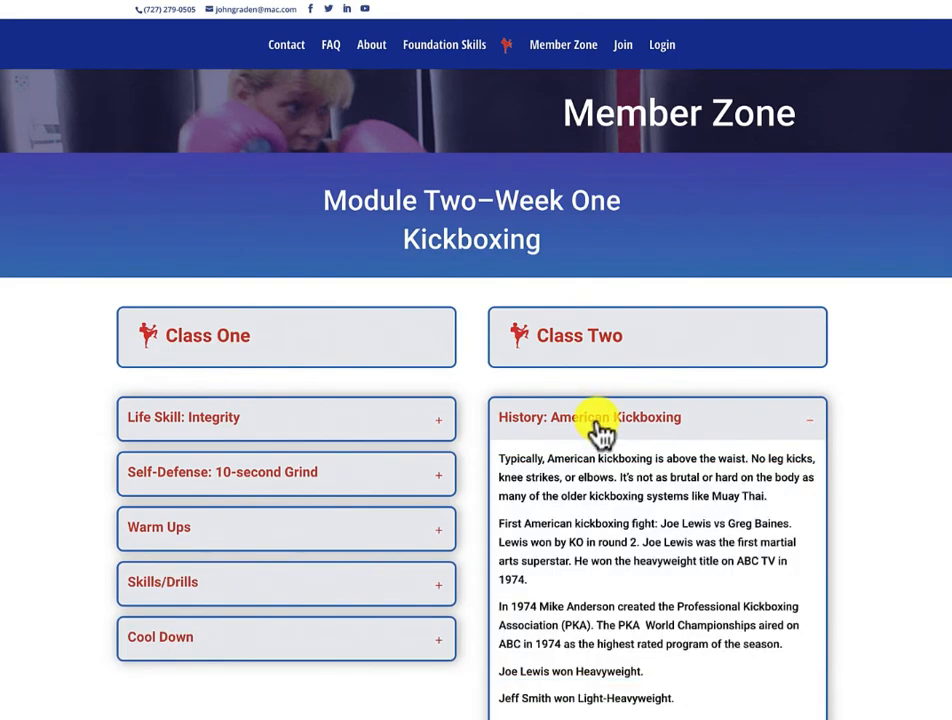